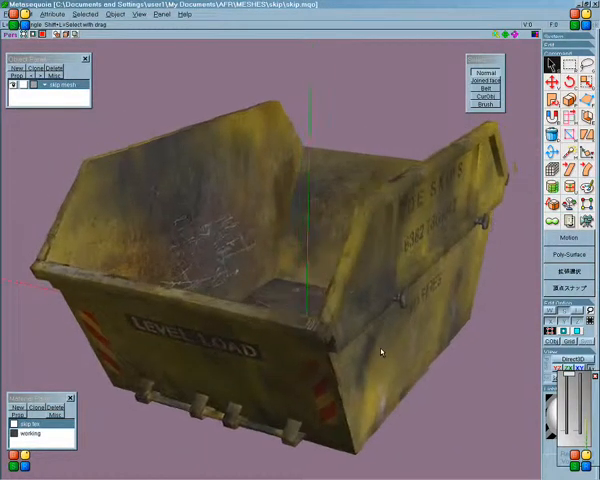
Orbit the textured yellow skip to view it from another angle.
drag(381, 351, 419, 325)
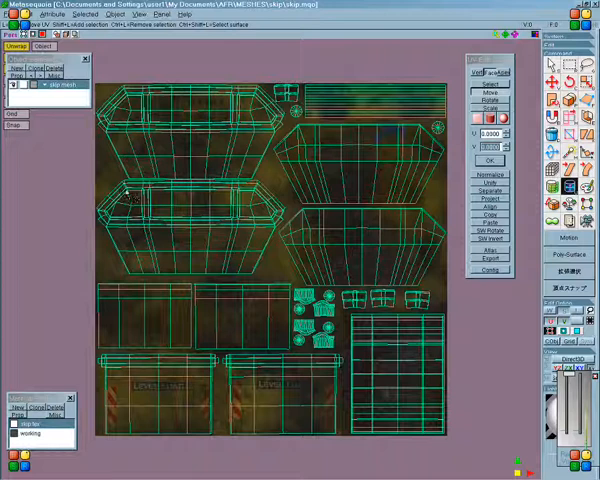
mouse_move(347, 178)
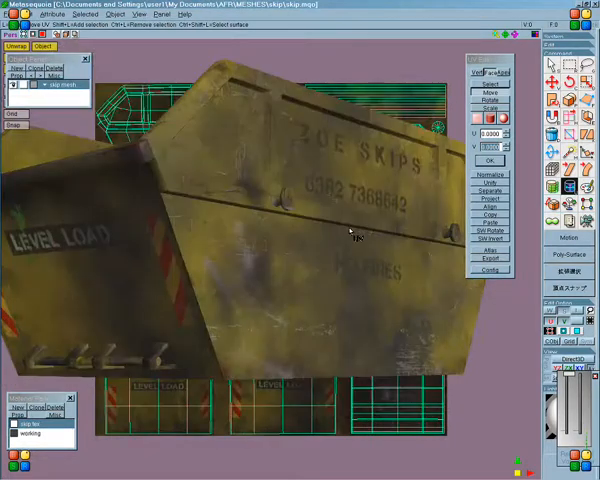
Orbit the skip to view its side and underside.
drag(350, 235, 345, 260)
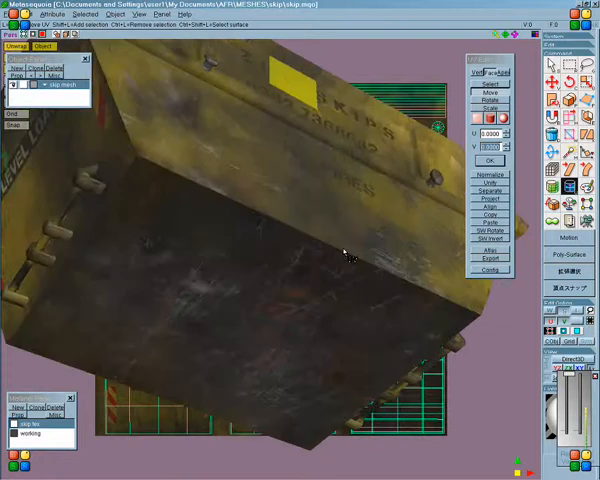
drag(345, 255, 390, 290)
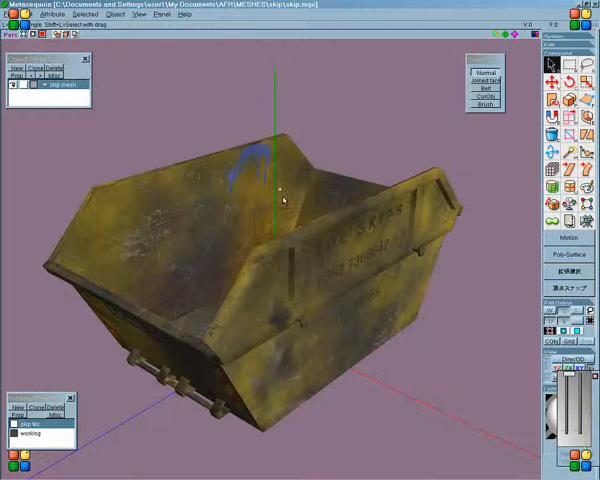
Turn the skip back to an upright view for painting.
drag(285, 200, 243, 135)
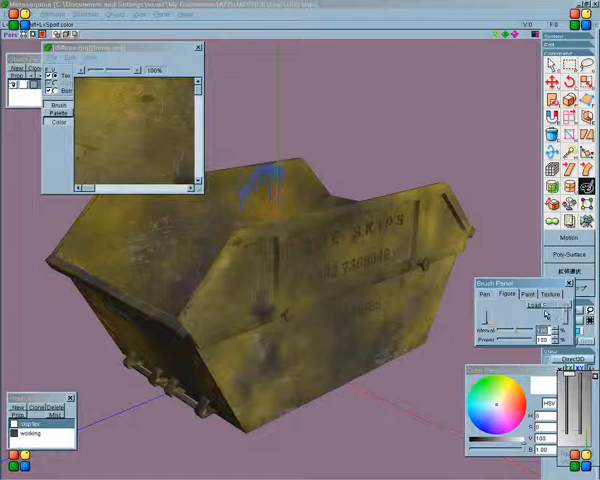
Start loading a custom figure from the Brush Panel's Figure tab.
click(547, 307)
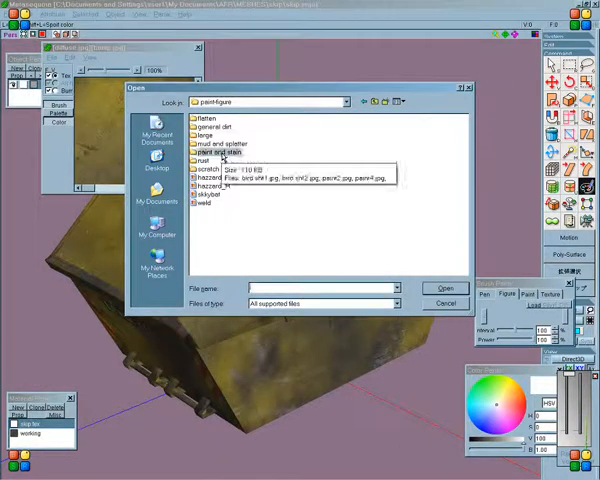
Load paintsplashL from the 'paint and stain' folder as the brush figure.
double_click(216, 152)
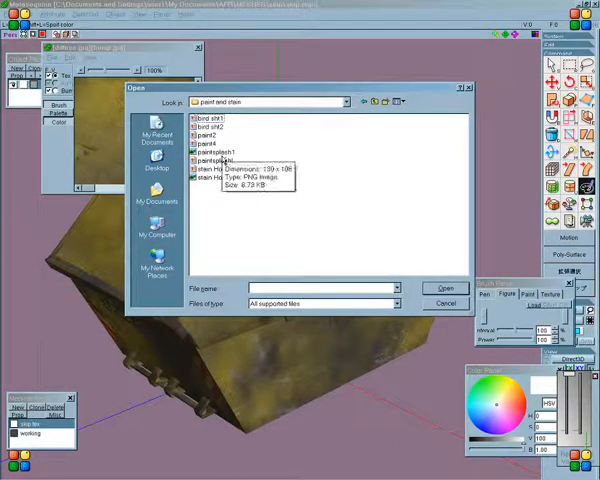
click(216, 161)
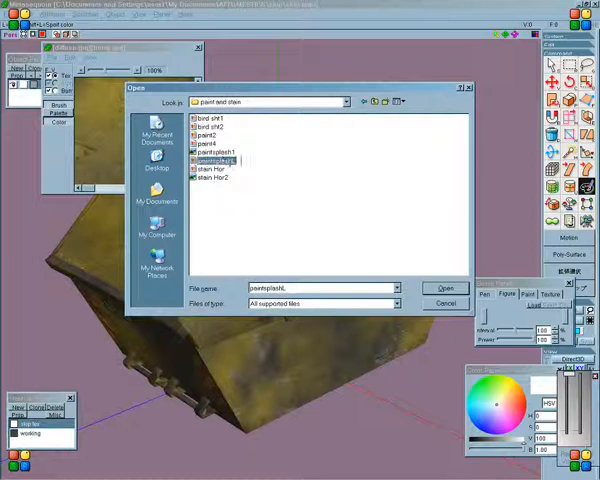
click(443, 288)
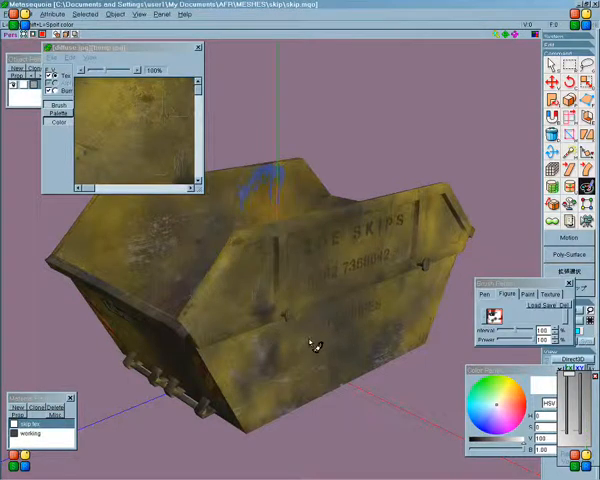
click(310, 345)
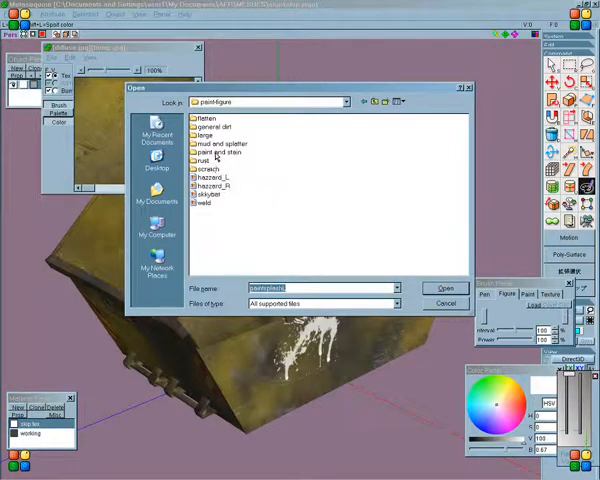
mouse_move(209, 135)
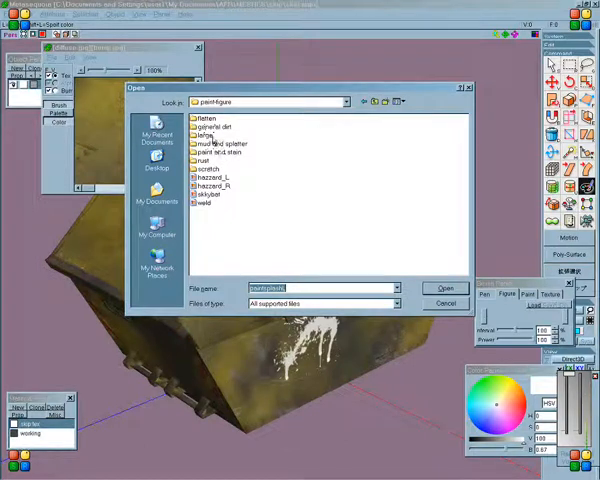
Load GD1 from the 'general dirt' folder as another brush figure.
double_click(214, 127)
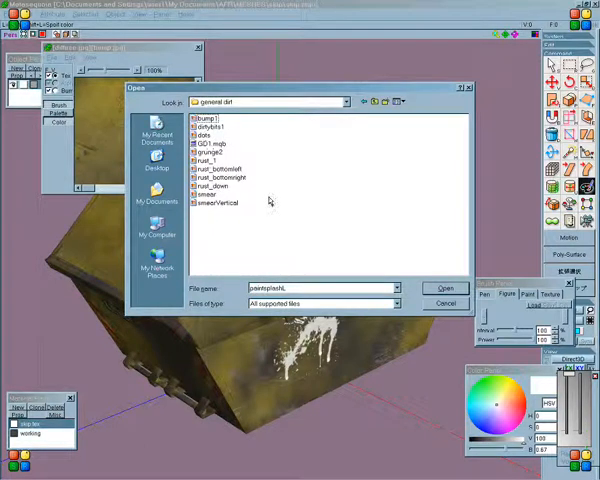
click(210, 144)
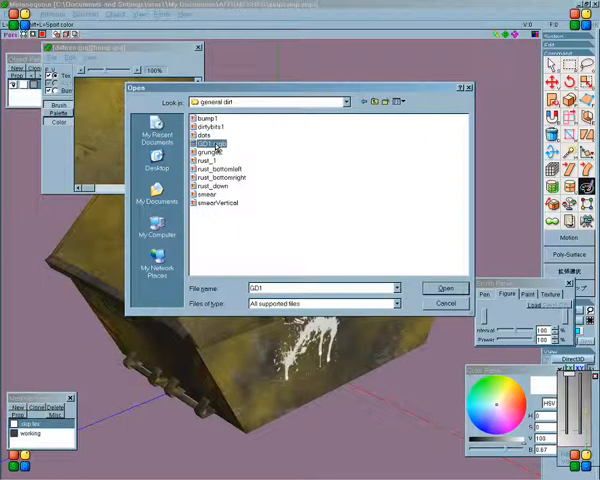
click(440, 289)
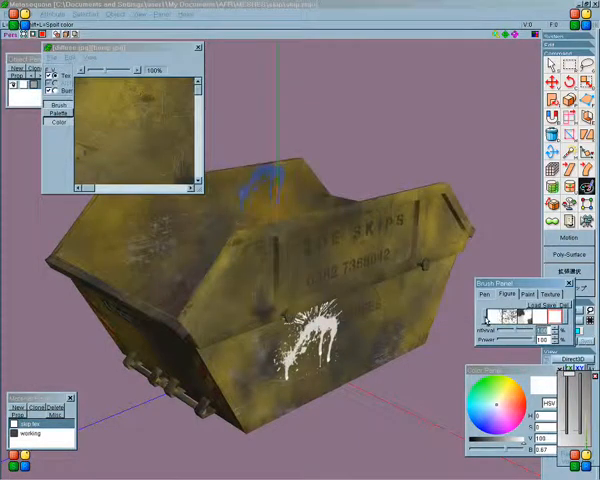